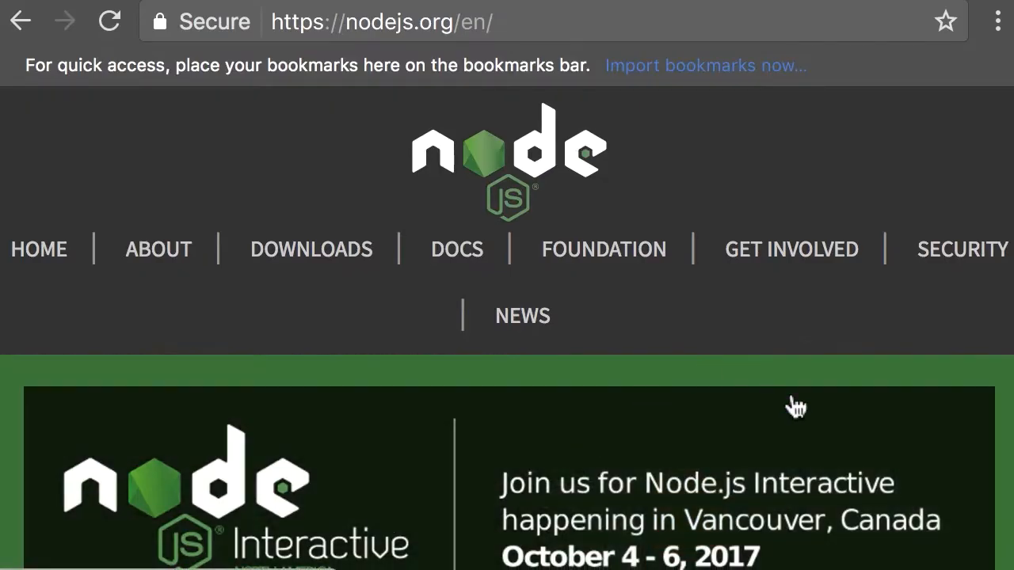
Step: Scroll the nodejs.org home page to the macOS download section with LTS and Current buttons
scroll("down", 3)
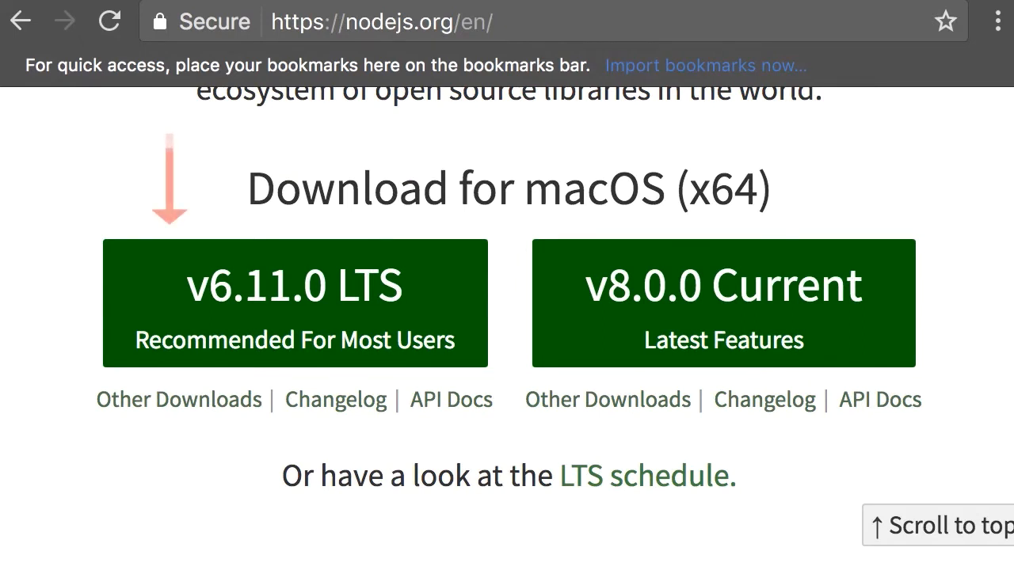
mouse_move(177, 399)
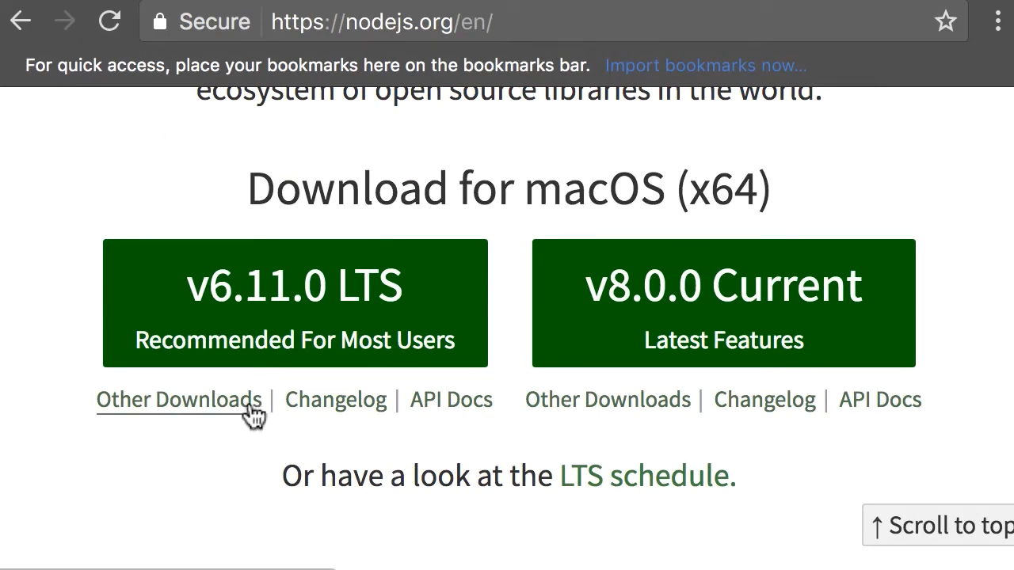
mouse_move(576, 388)
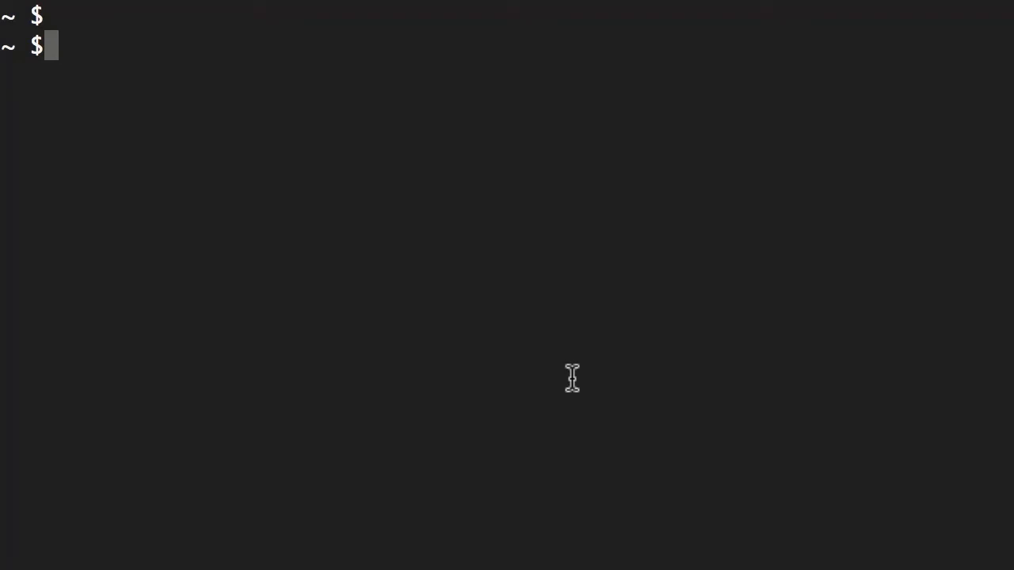
Step: Run node --version to confirm Node v6.10.3, then begin the npm install command
type("node --versio")
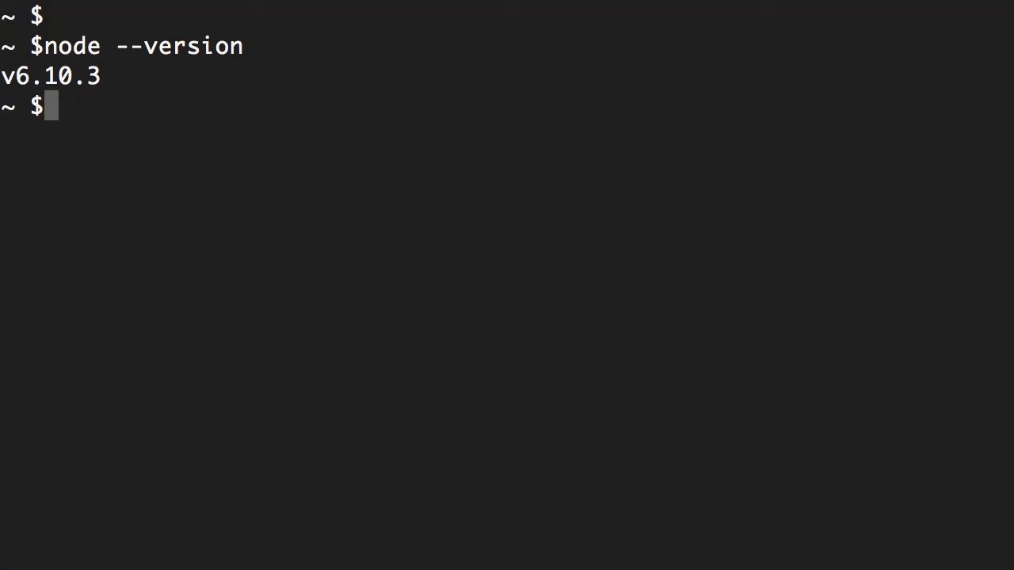
type("npm install")
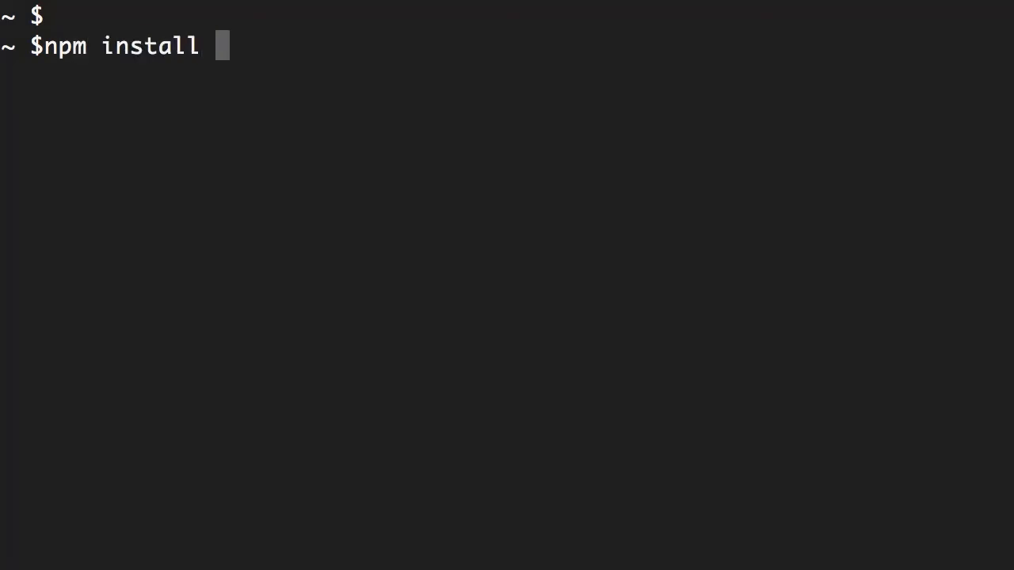
type("-g")
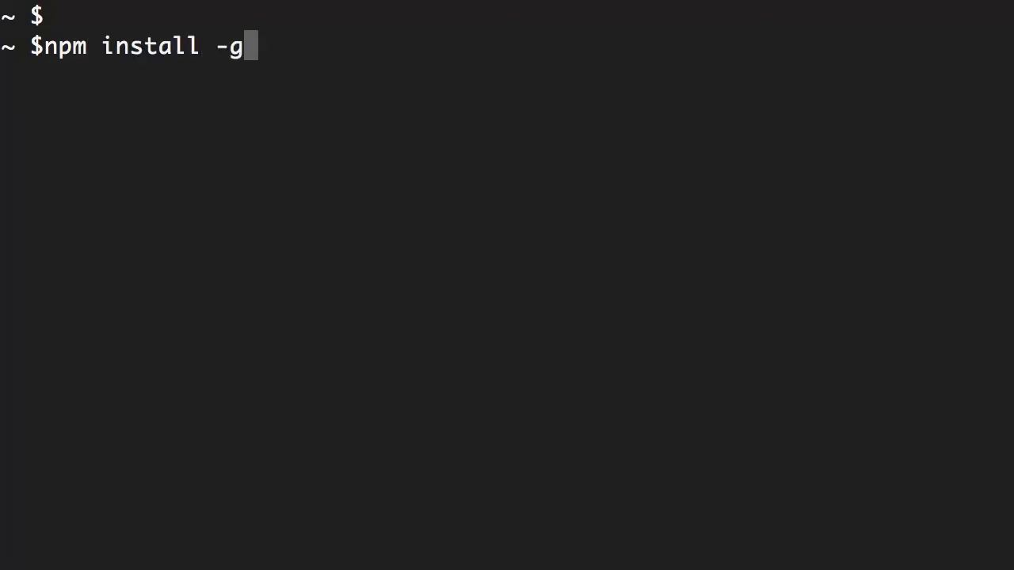
type("\" \"")
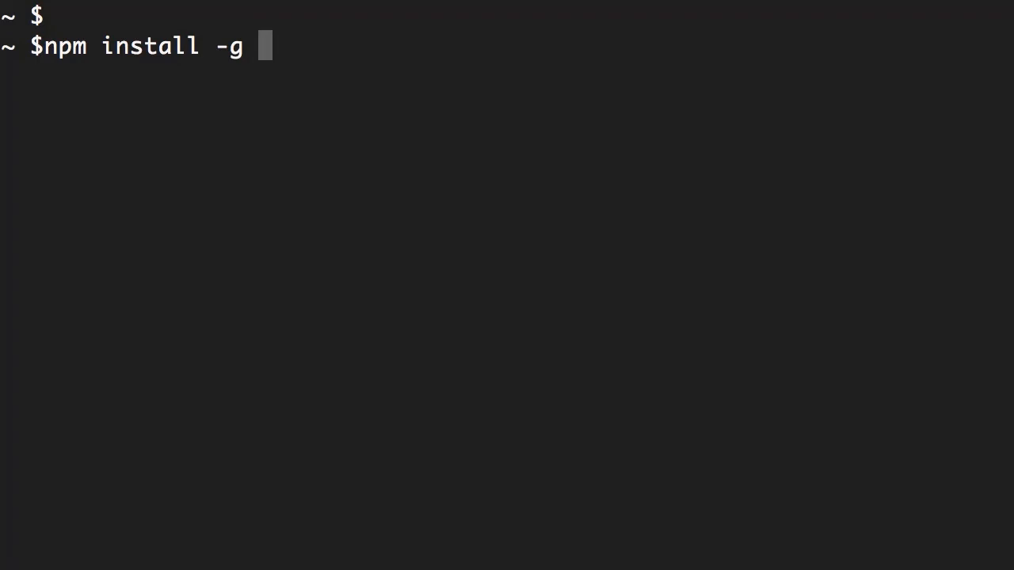
type("@ang")
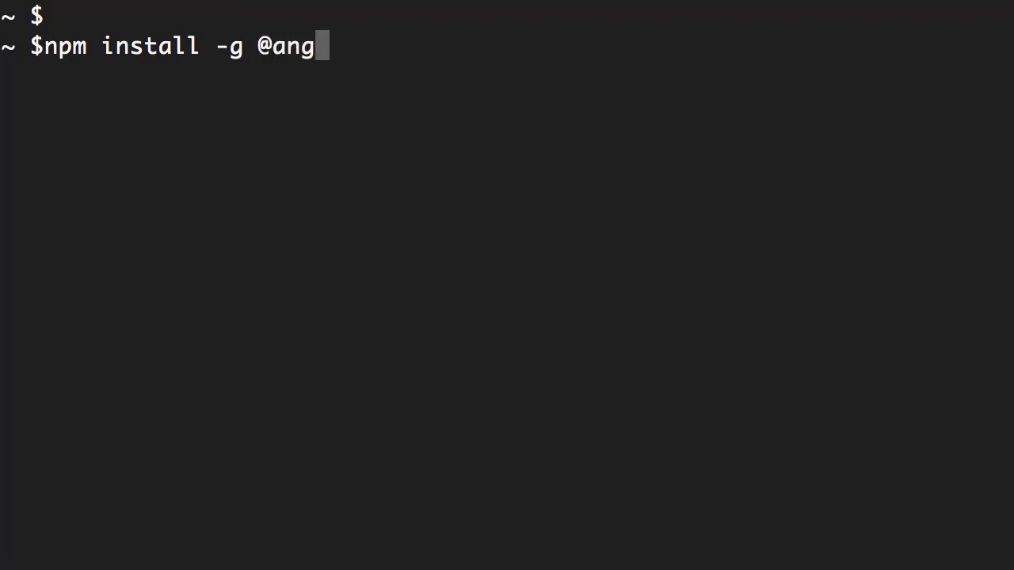
type("ular/cl")
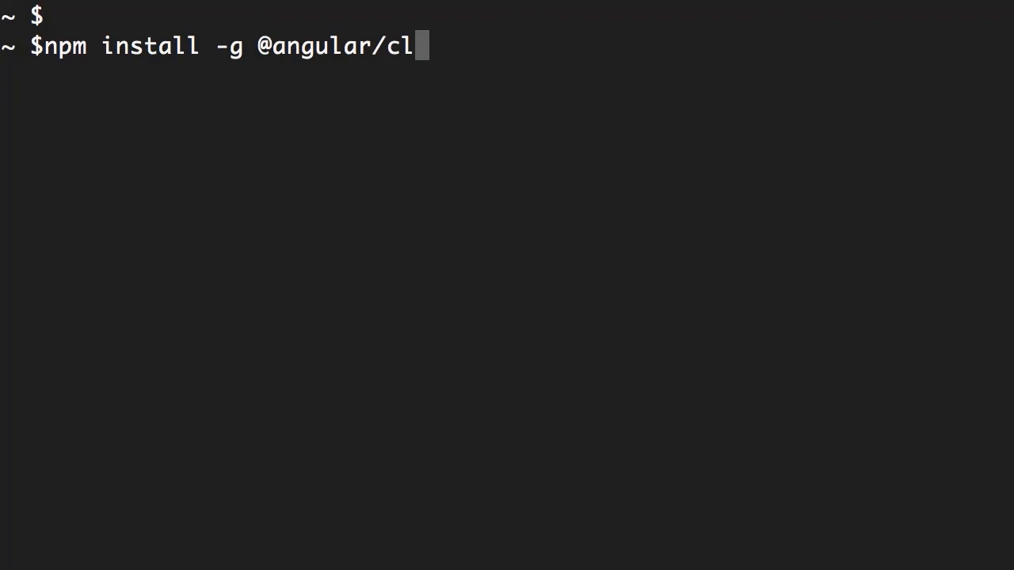
type("i")
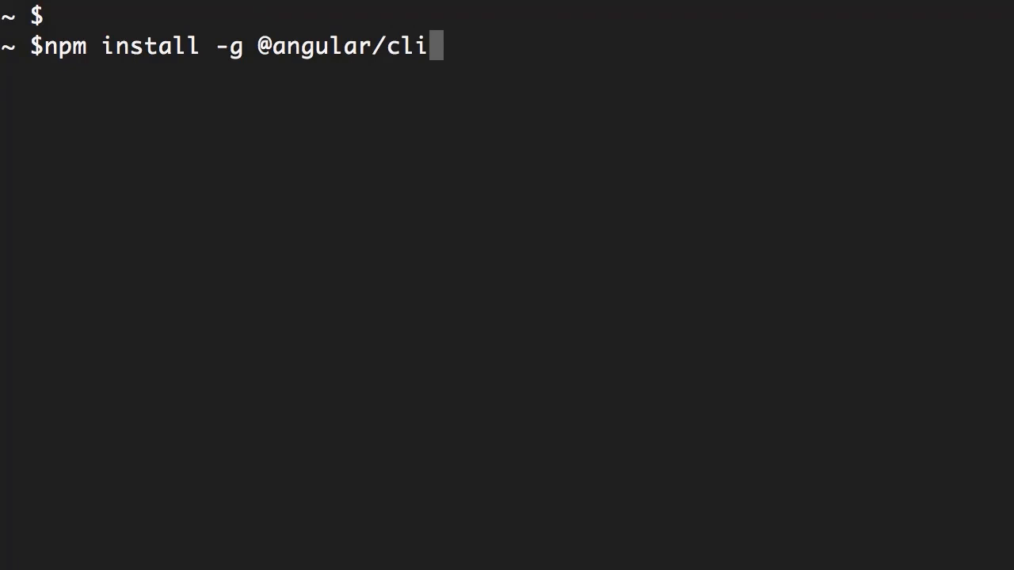
type("sudo")
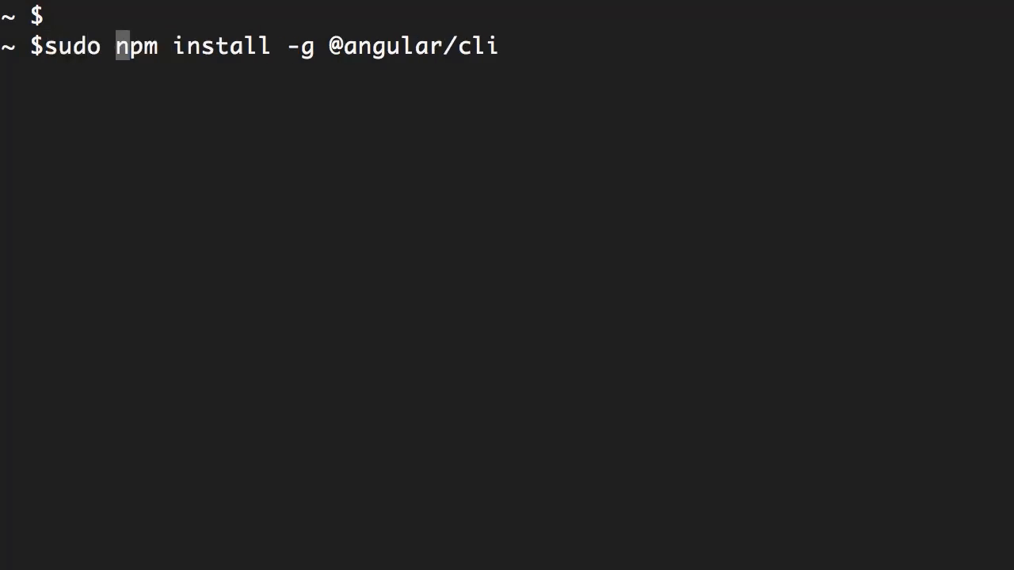
key("Return")
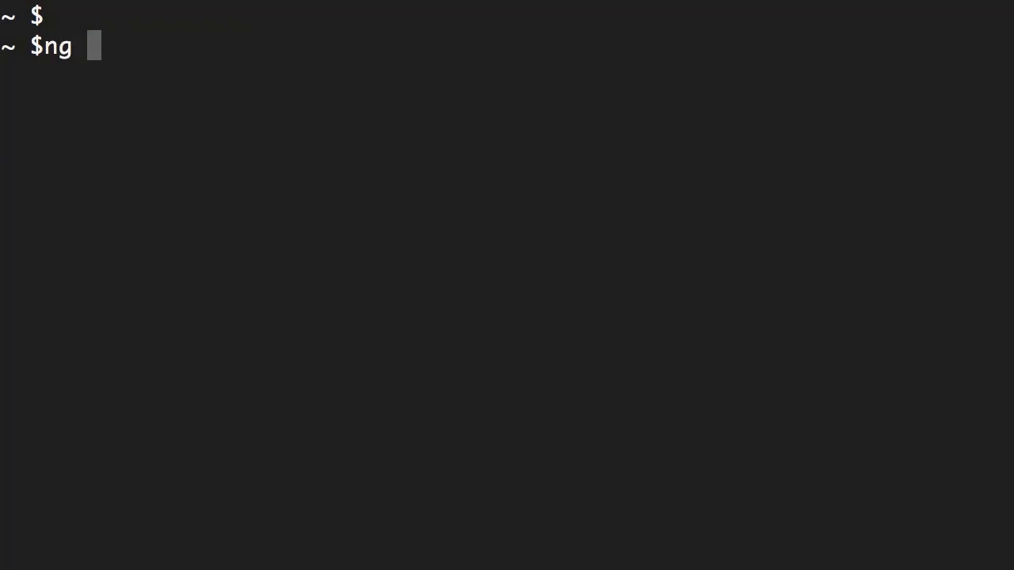
Step: Enter ng --version to have the installed Angular CLI report its version
type("--version")
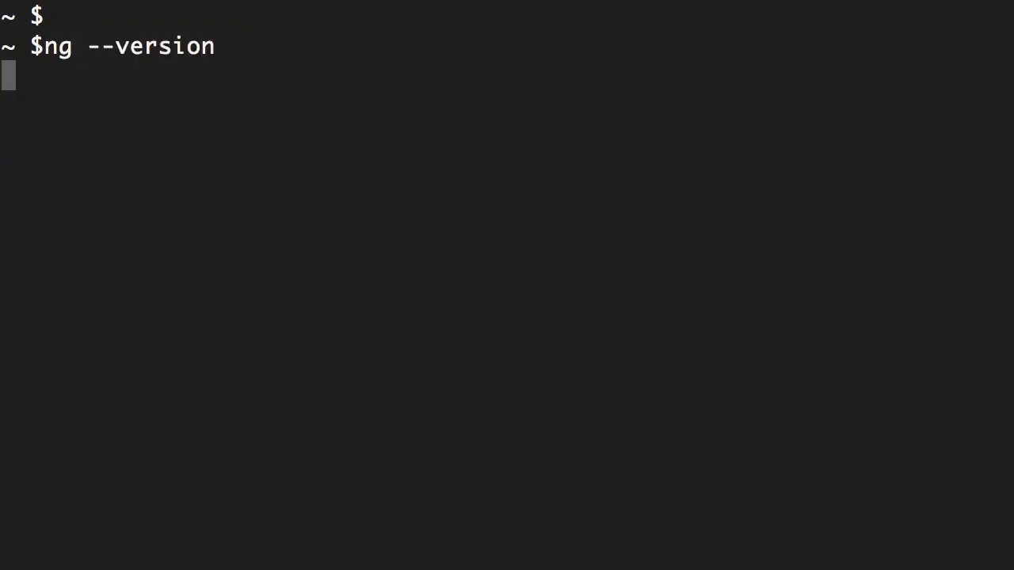